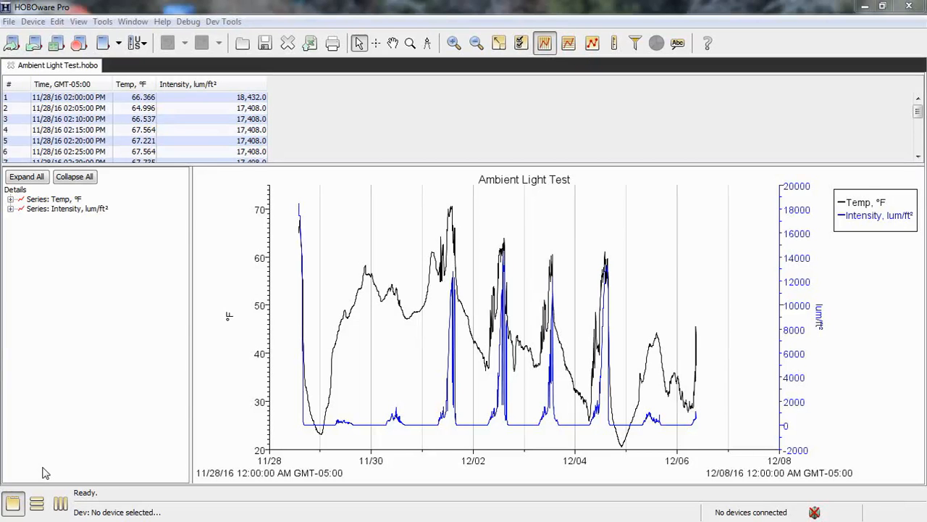
mouse_move(192, 310)
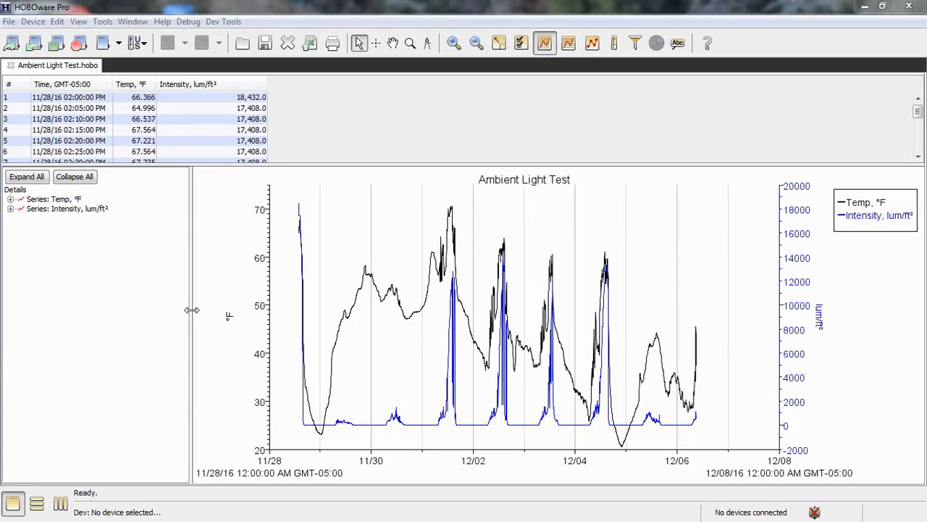
Narrow the Details pane so the Ambient Light Test graph gets more width
left_click_drag(192, 310, 129, 313)
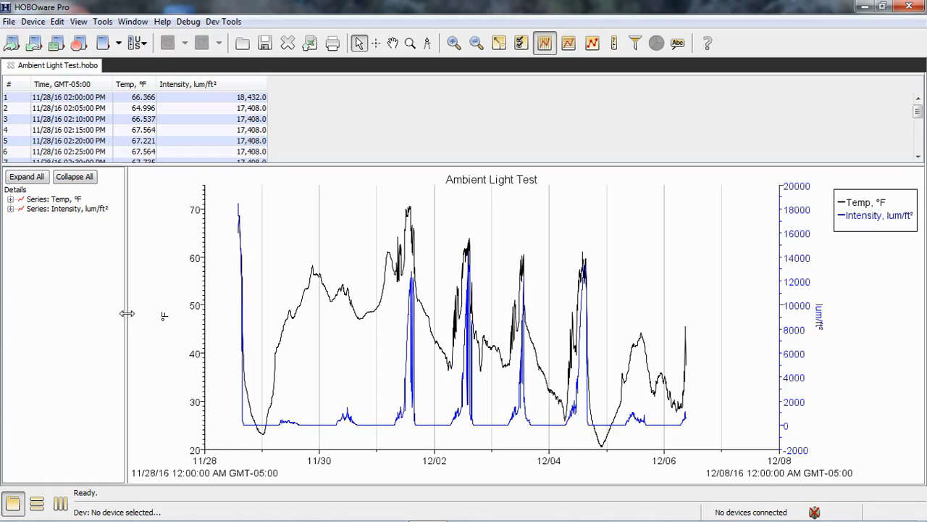
mouse_move(80, 312)
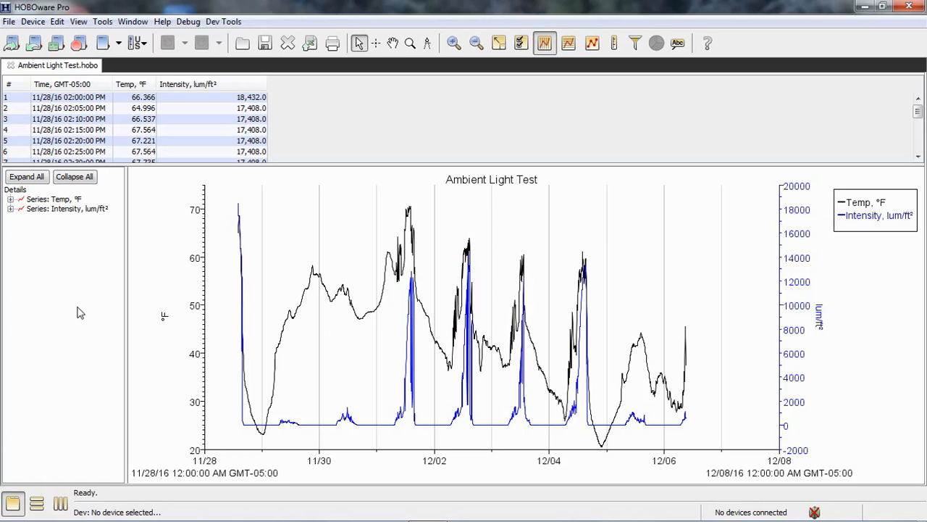
mouse_move(91, 304)
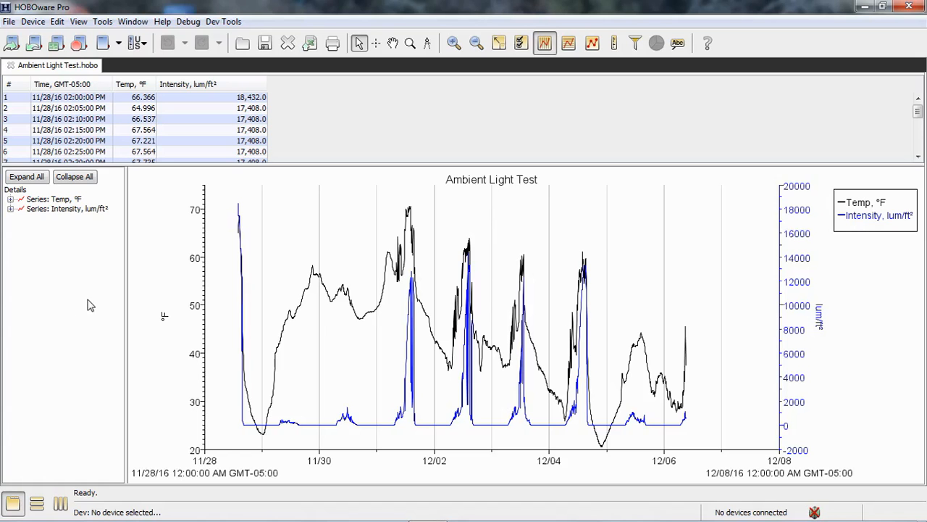
mouse_move(312, 171)
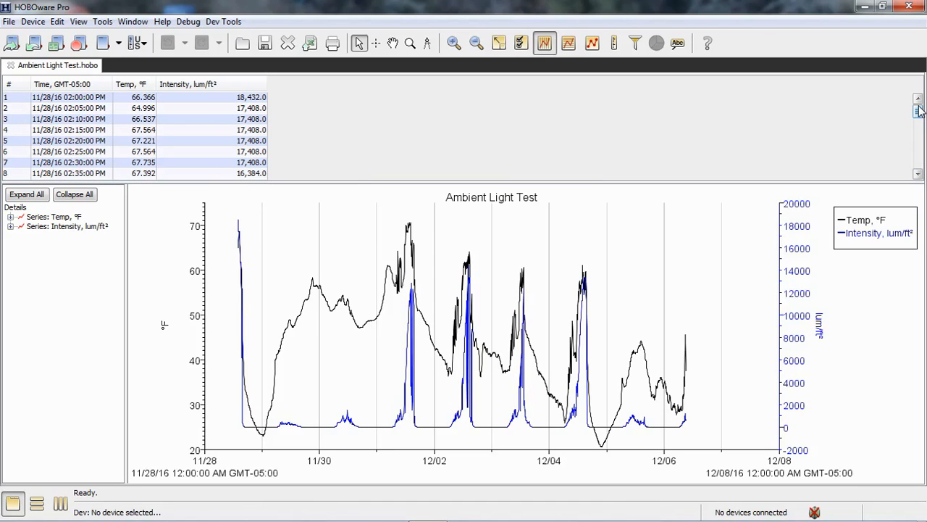
mouse_move(335, 258)
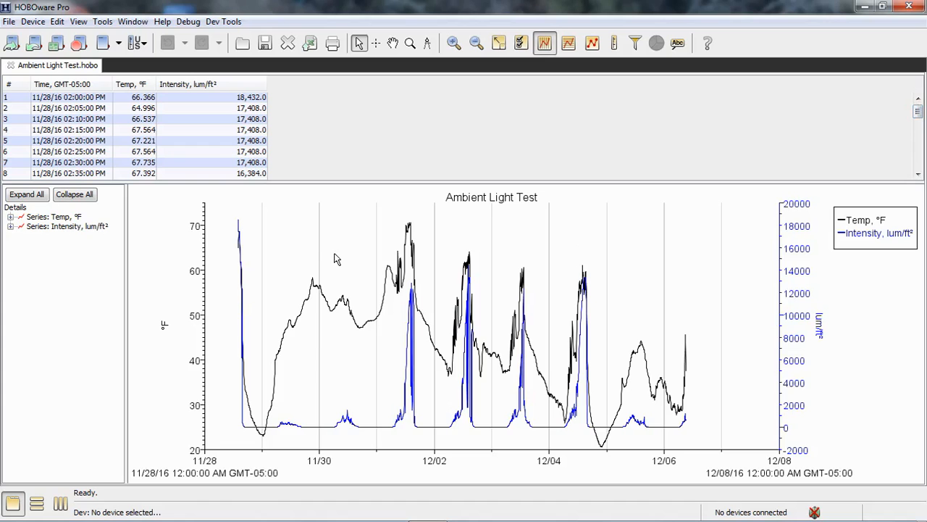
mouse_move(360, 322)
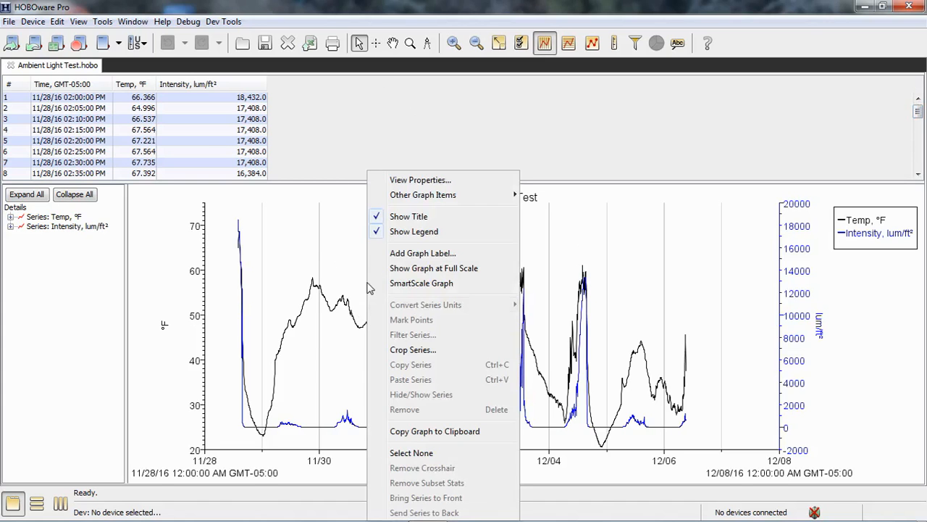
mouse_move(412, 350)
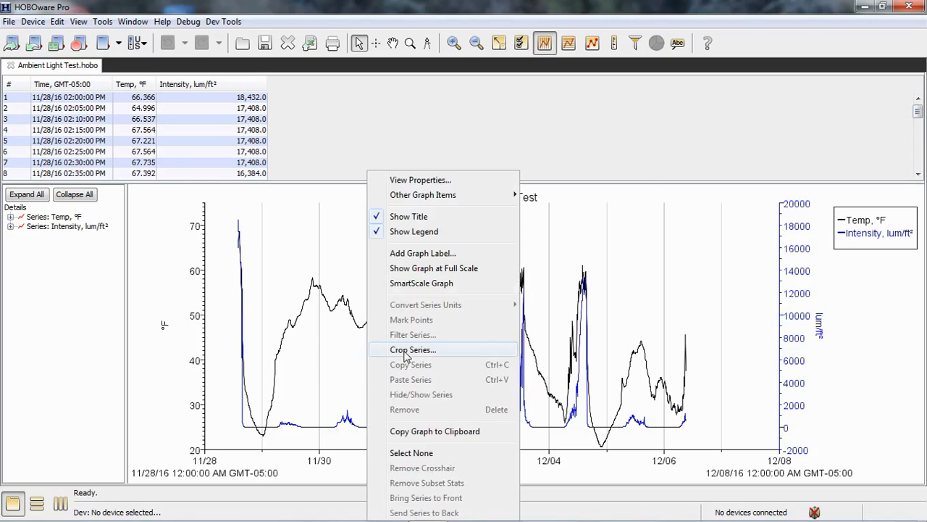
Choose Crop Series from the graph's context menu
left_click(413, 349)
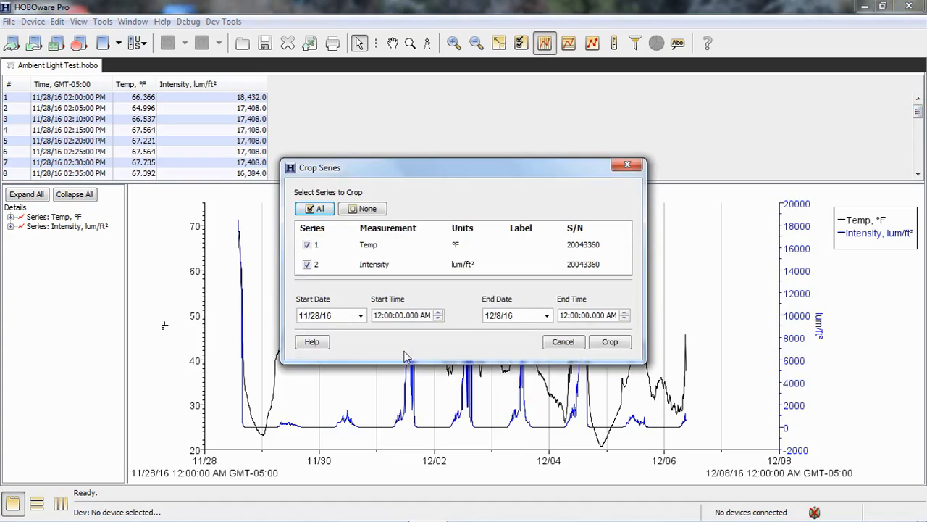
mouse_move(380, 263)
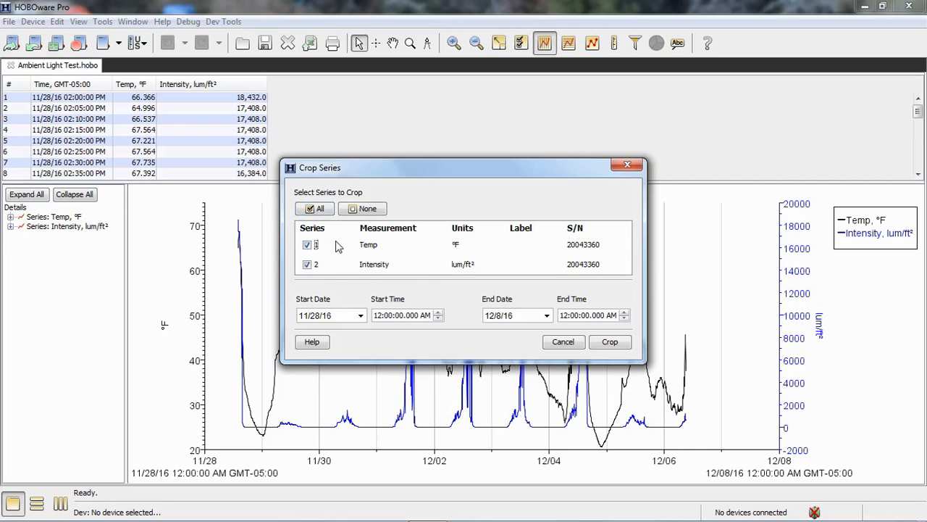
Keep both series checked and set the crop start time to 02:00 PM
left_click(307, 264)
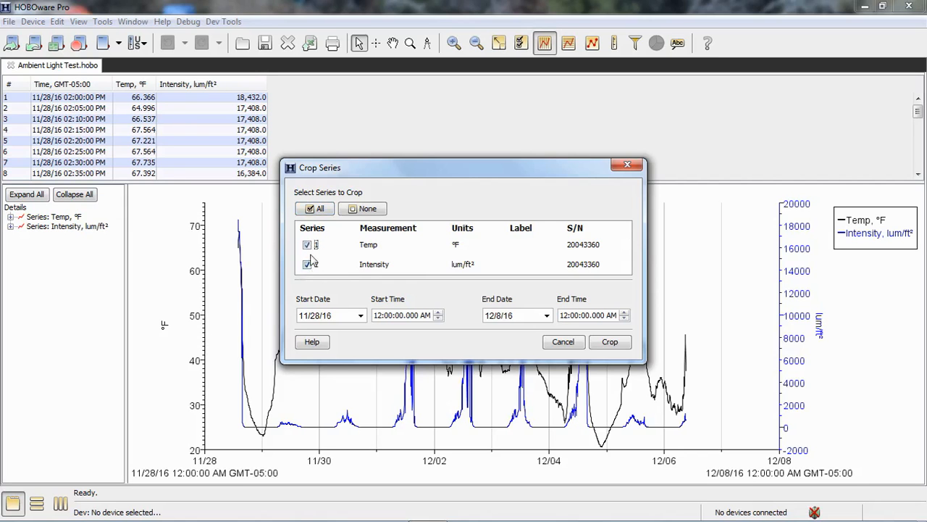
left_click(307, 264)
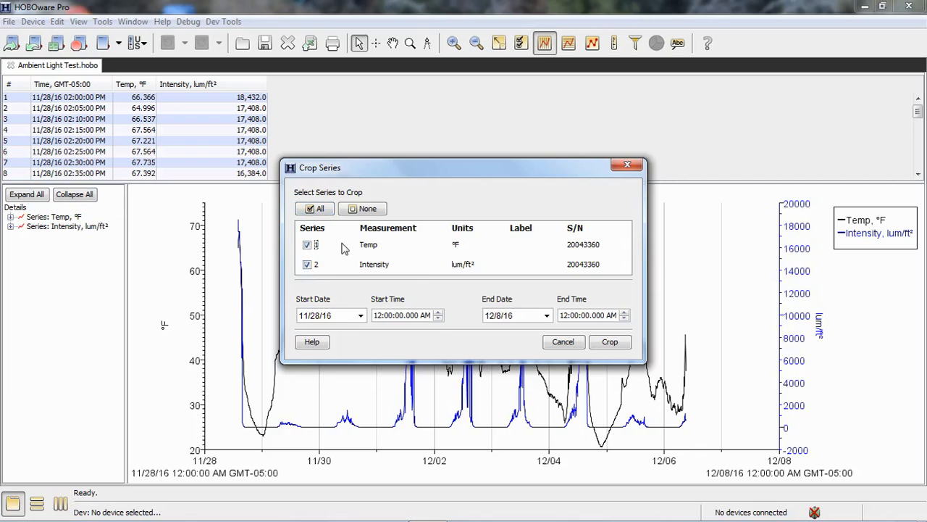
mouse_move(348, 257)
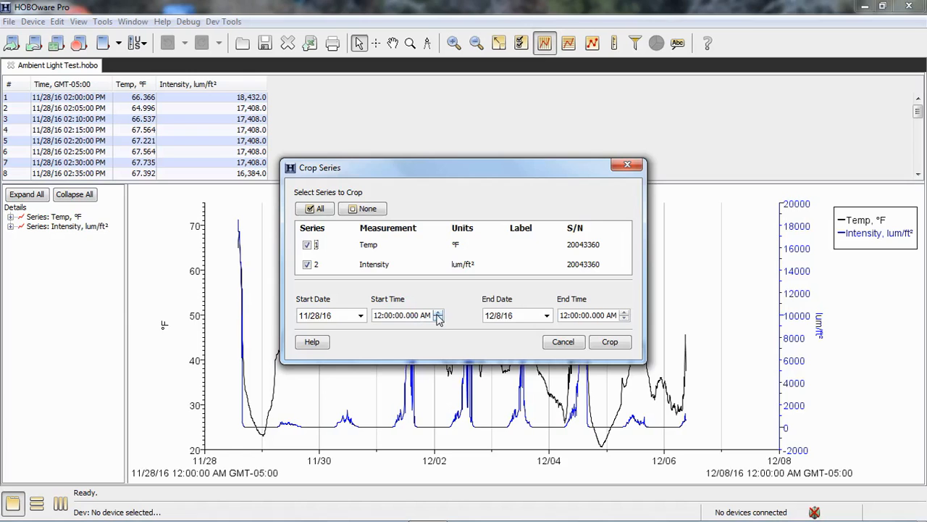
left_click(376, 314)
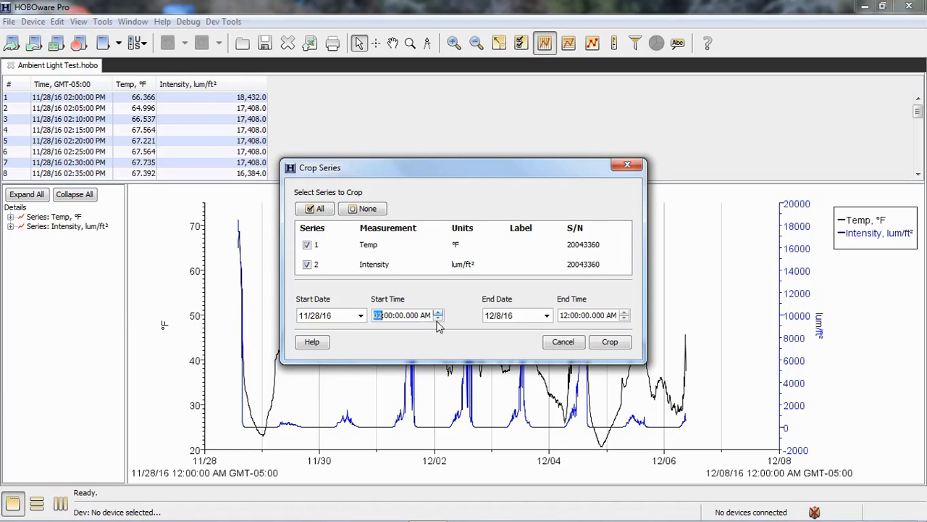
left_click(437, 312)
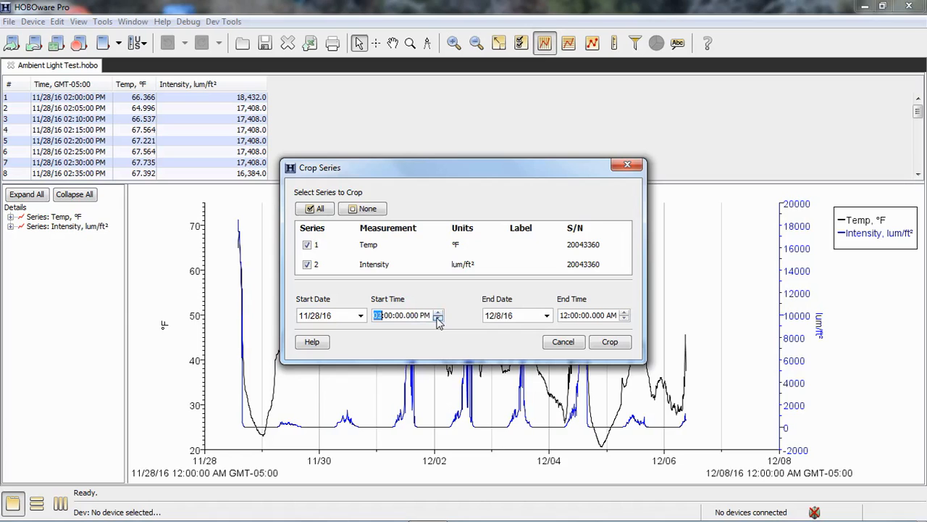
mouse_move(505, 333)
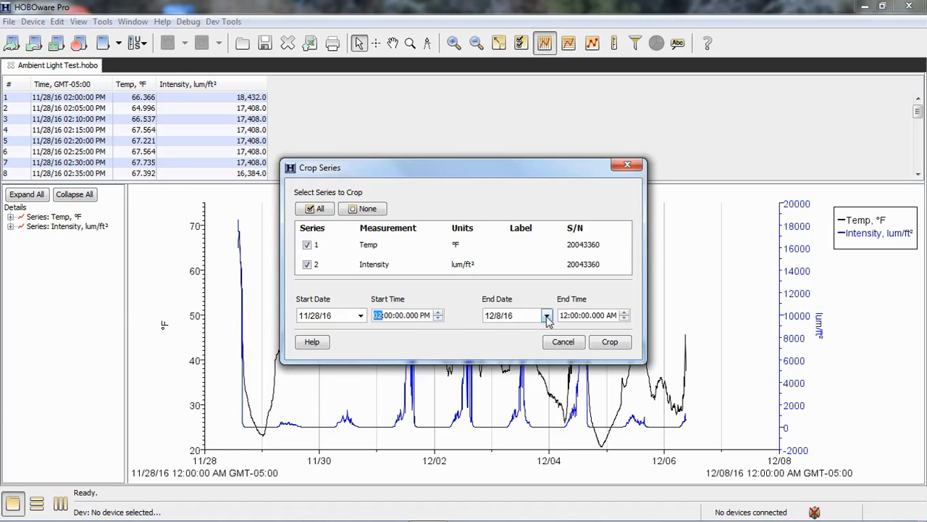
Set the crop end to November 29, 2016 at 02:00 PM
left_click(547, 314)
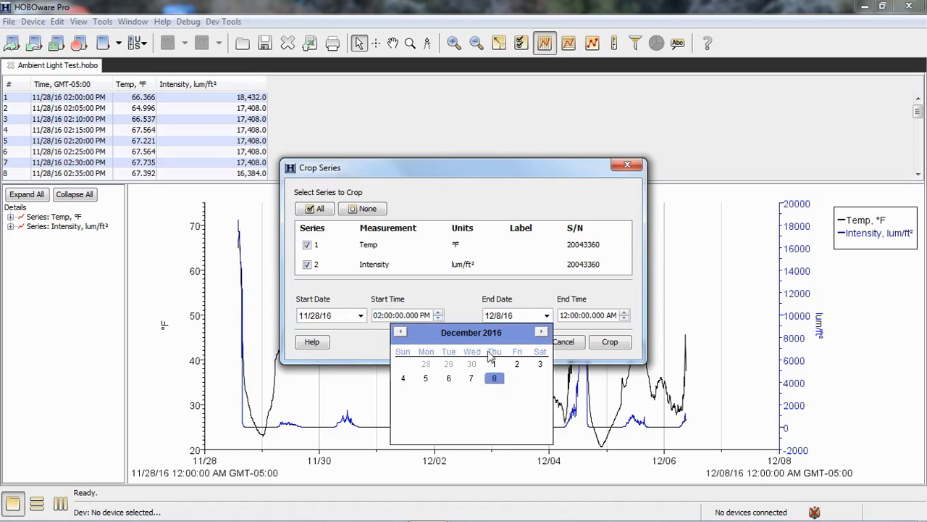
left_click(401, 331)
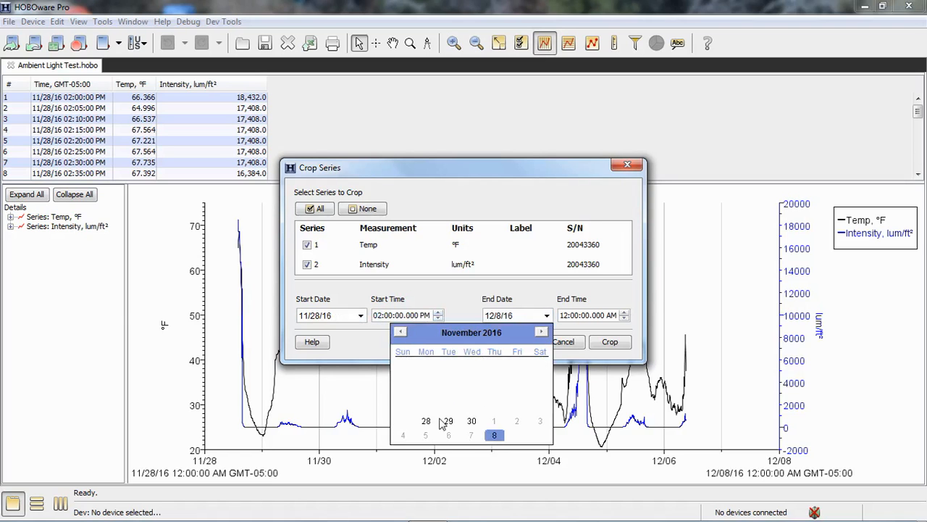
left_click(448, 421)
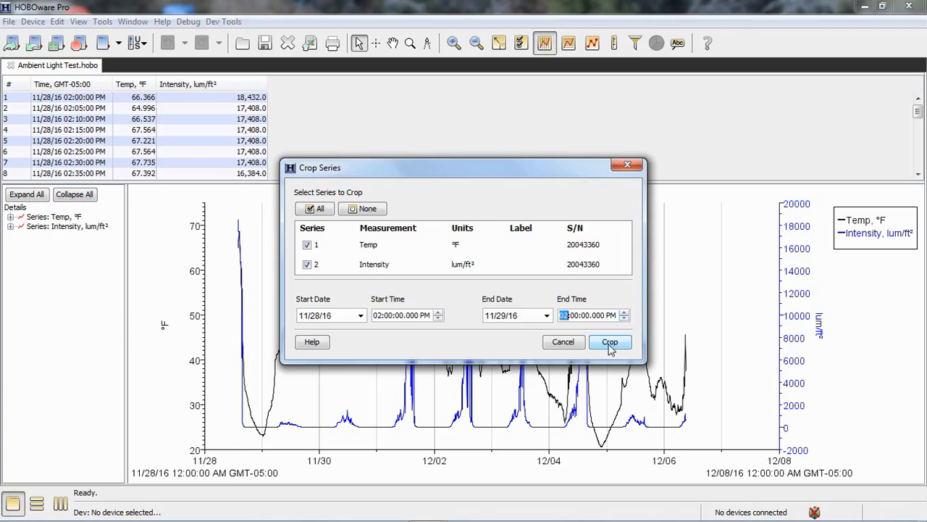
Apply the crop to Temp and Intensity, keeping 11/28 2:00 PM to 11/29 2:00 PM
left_click(609, 342)
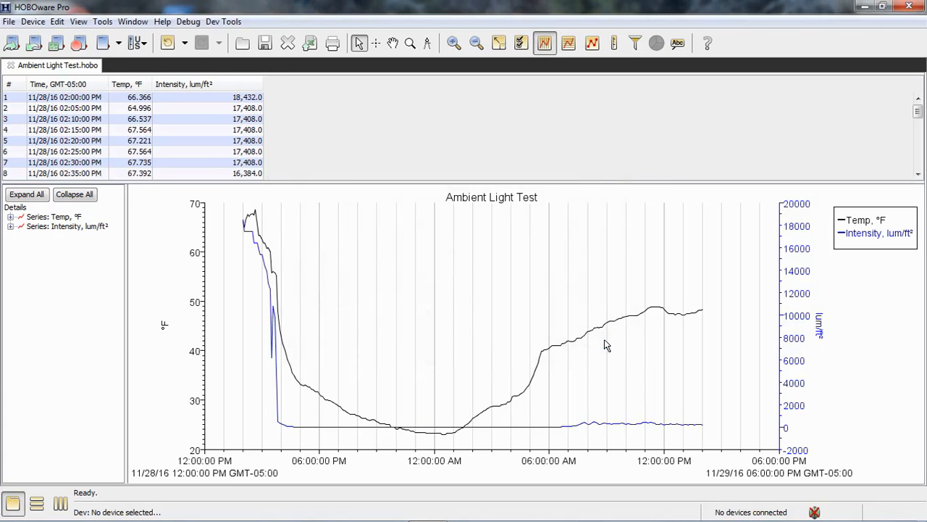
mouse_move(95, 123)
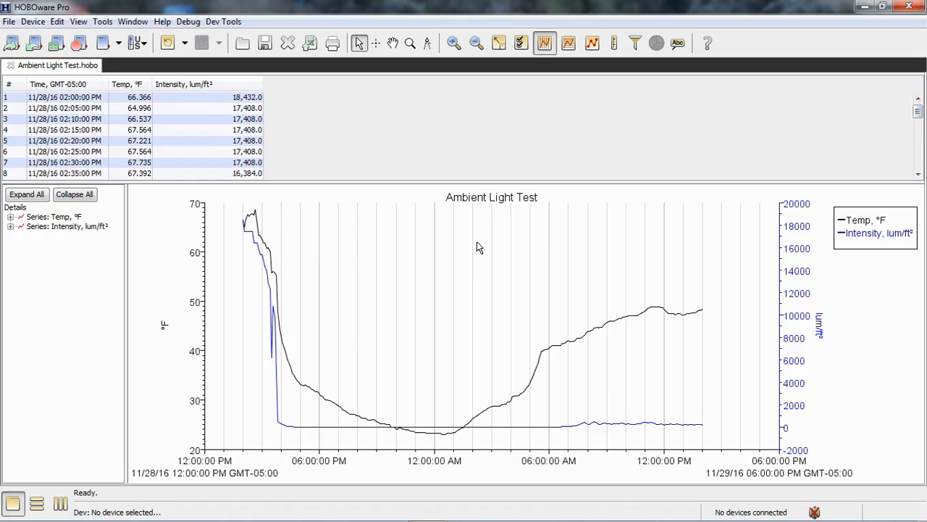
mouse_move(281, 412)
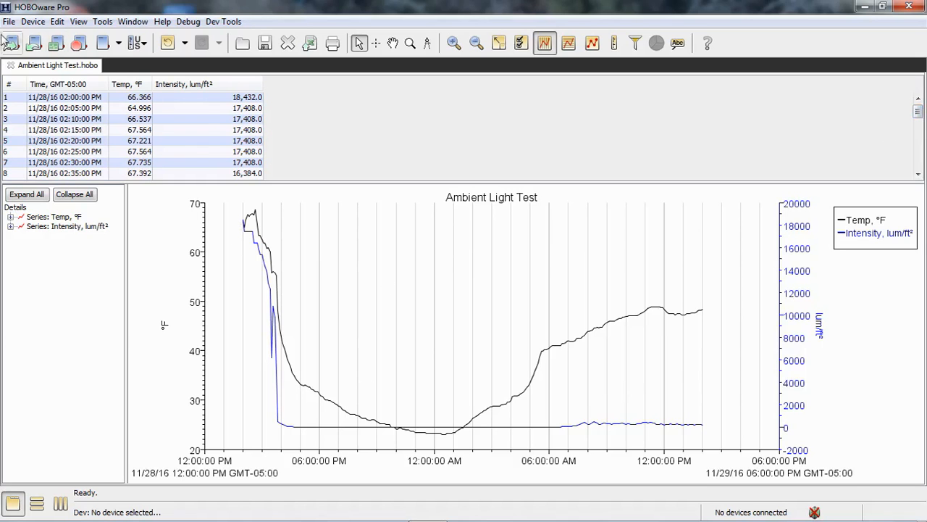
Start saving the graph as Ambient_Light_Test.hproj from the File menu
left_click(9, 21)
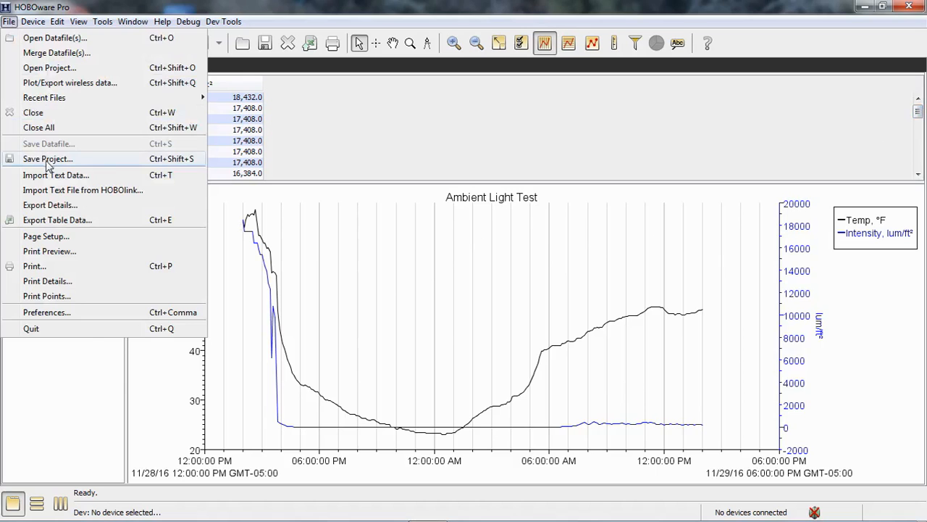
left_click(48, 159)
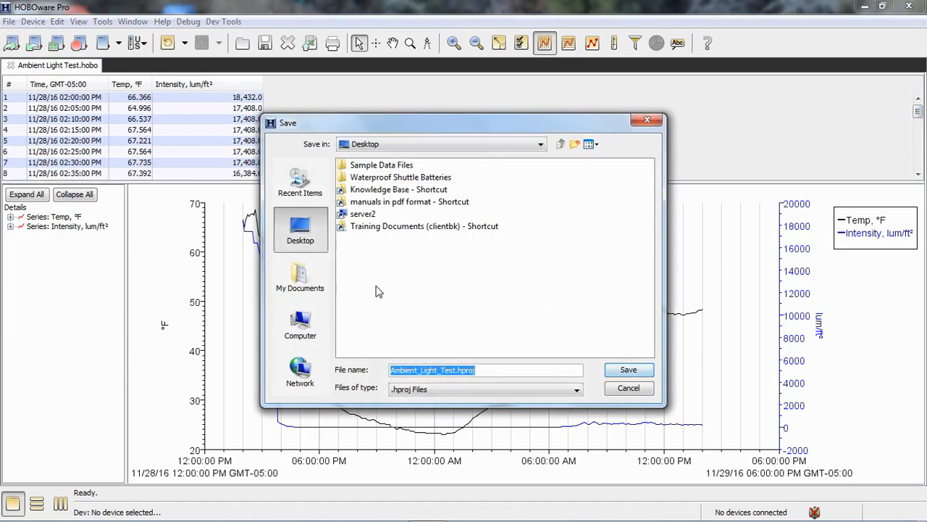
mouse_move(500, 329)
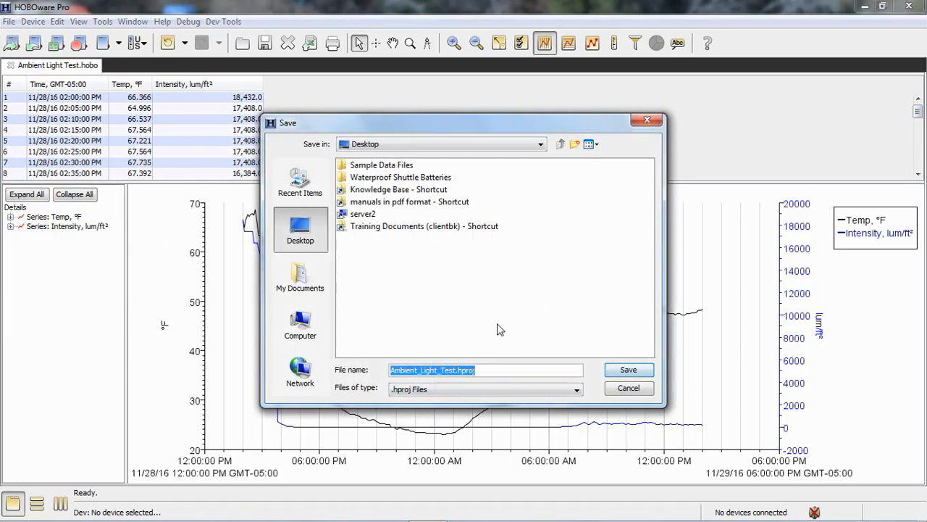
mouse_move(502, 316)
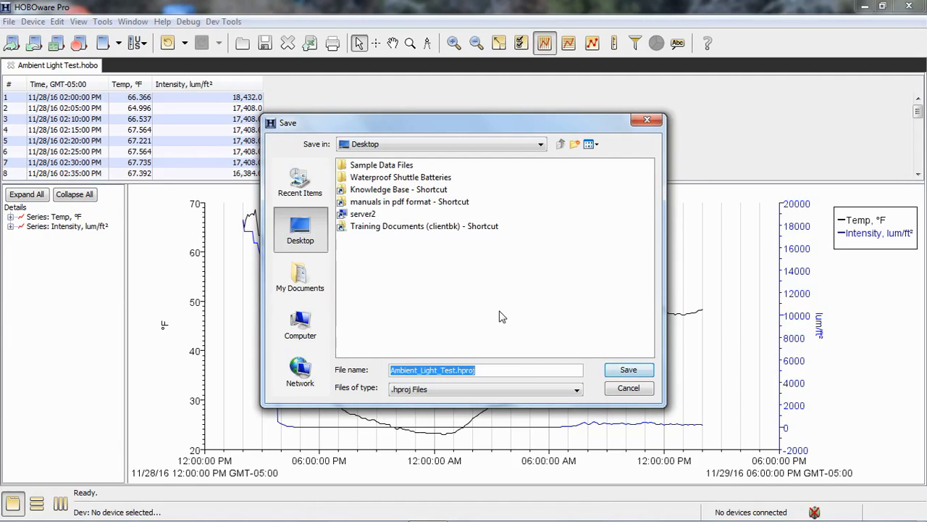